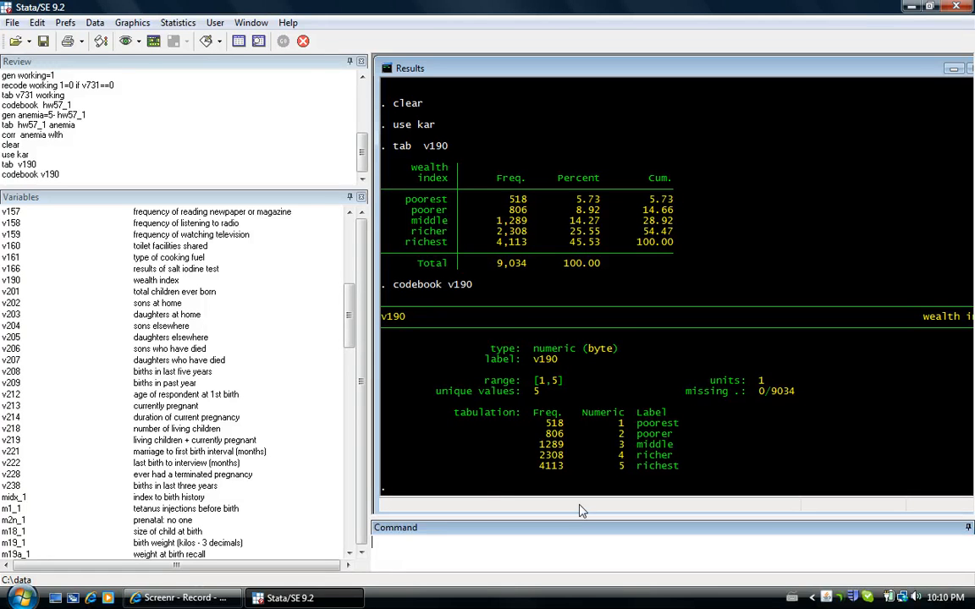
pyautogui.moveTo(624, 468)
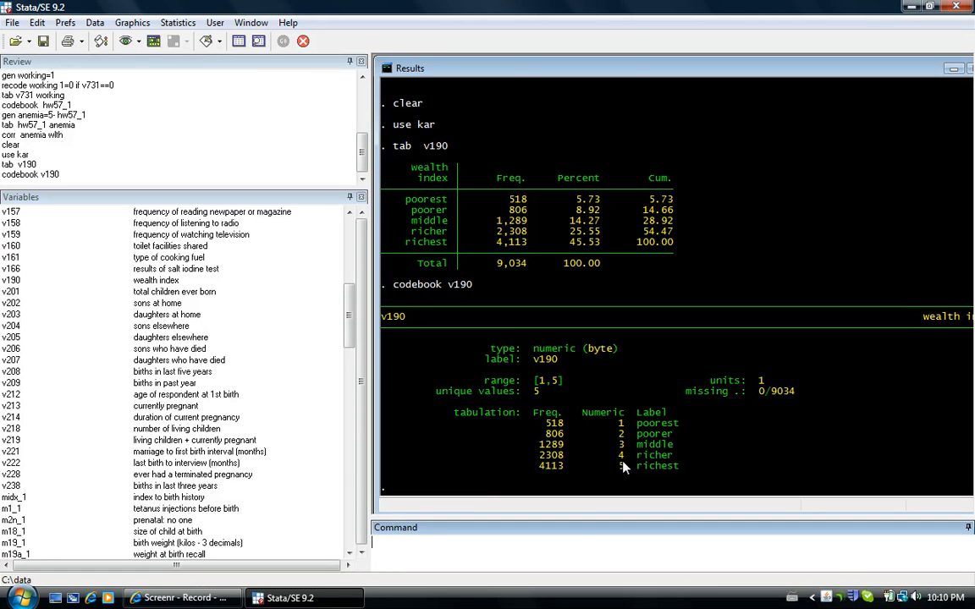
pyautogui.moveTo(650, 467)
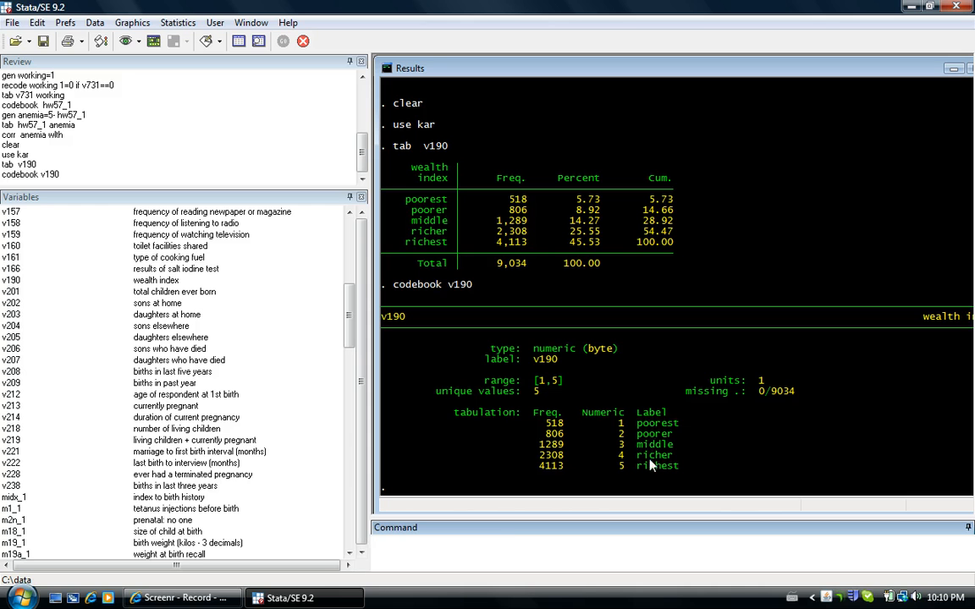
# Generate wlth as a copy of the wealth index v190 (gen wlth=v190)
pyautogui.write('gen')
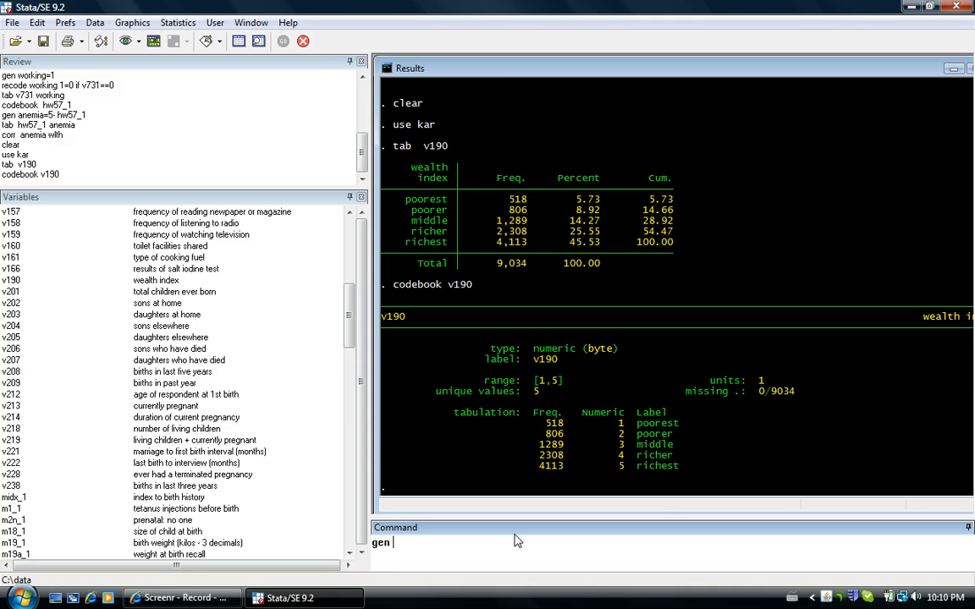
pyautogui.write('wlth=')
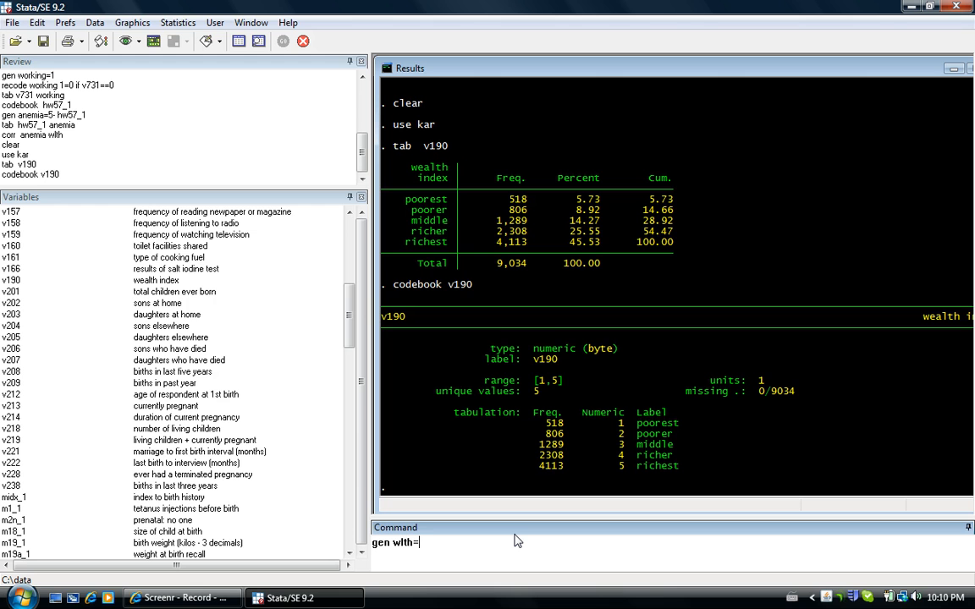
pyautogui.write('v19')
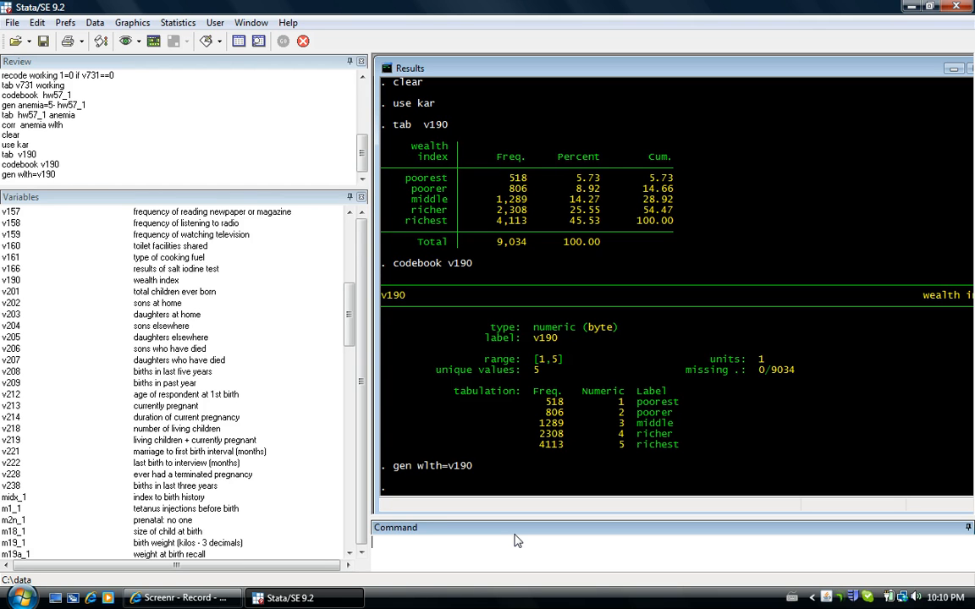
# Run codebook v743a to list final-say-on-health-care categories and 2709 missing values
pyautogui.scroll(-3)
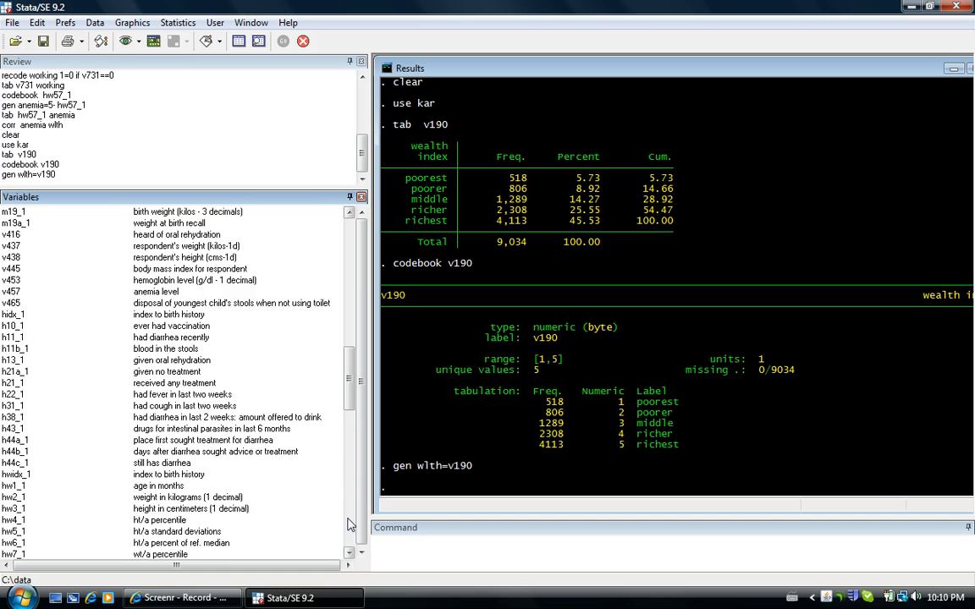
pyautogui.scroll(-3)
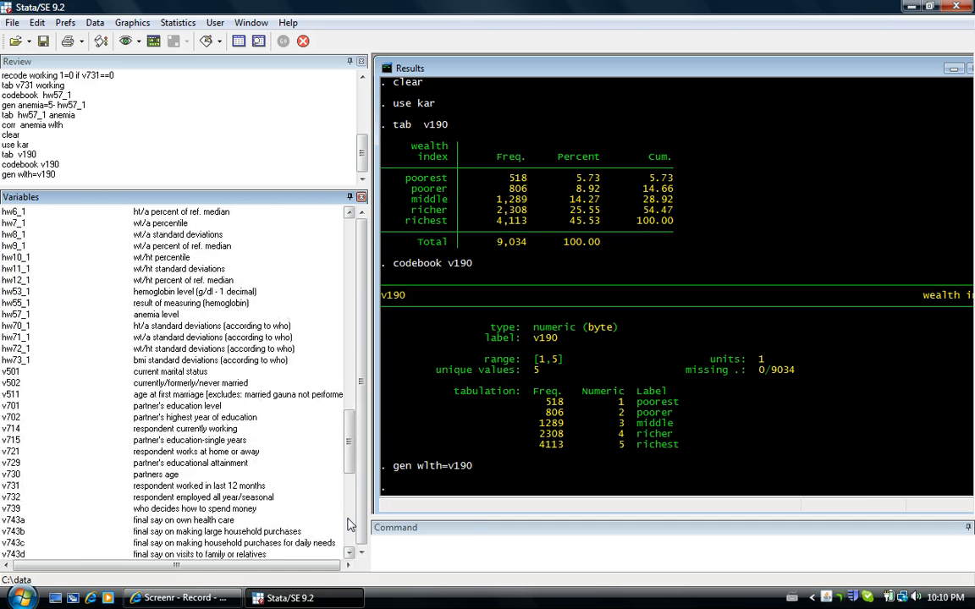
pyautogui.scroll(-3)
pyautogui.write('v743a')
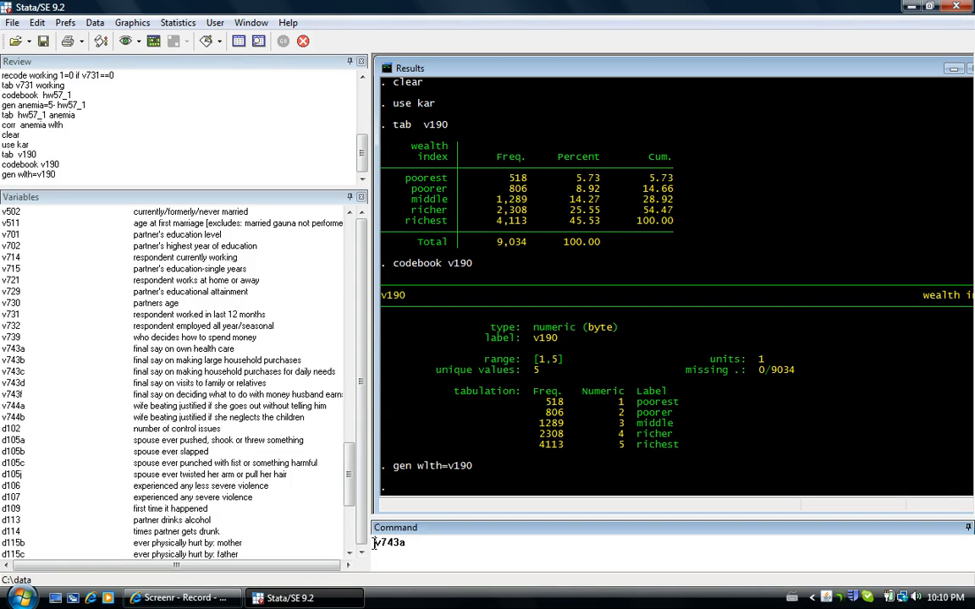
pyautogui.press('Return')
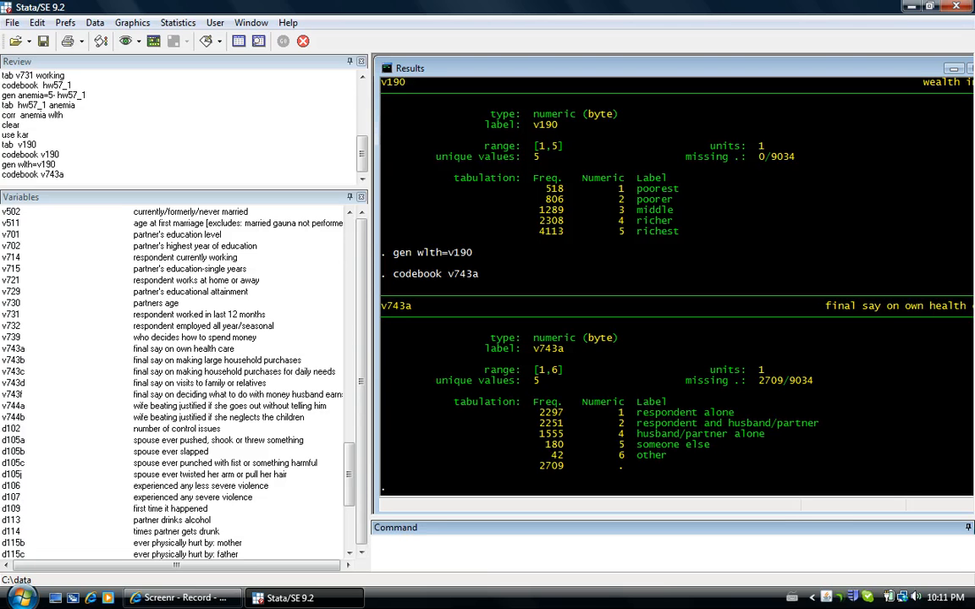
pyautogui.moveTo(663, 423)
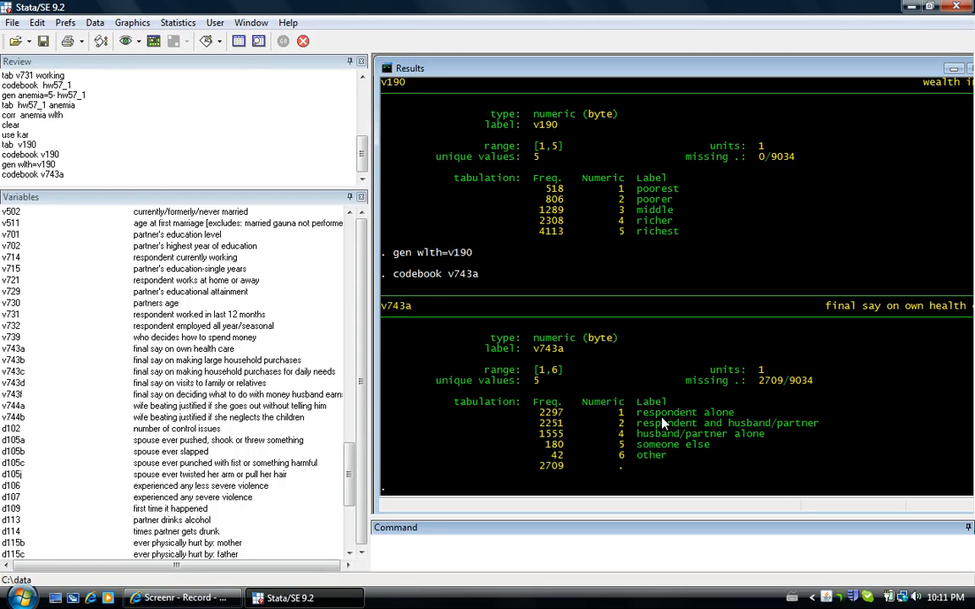
pyautogui.moveTo(657, 433)
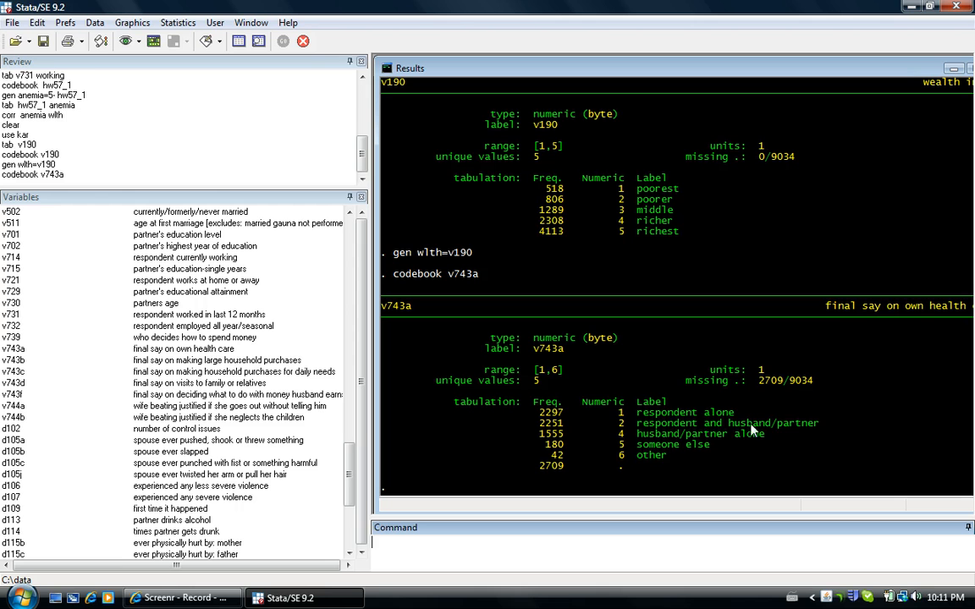
pyautogui.moveTo(765, 430)
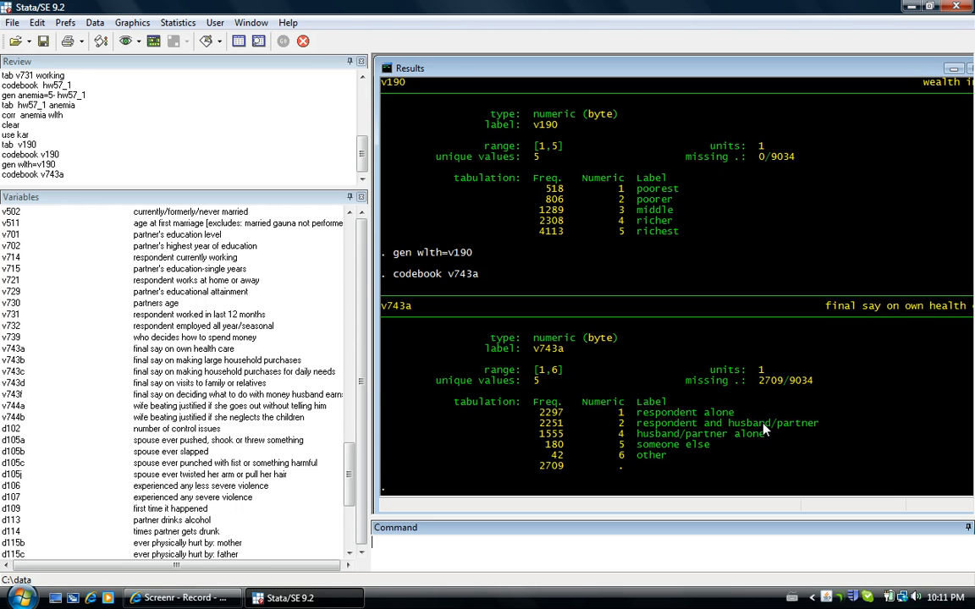
pyautogui.moveTo(667, 466)
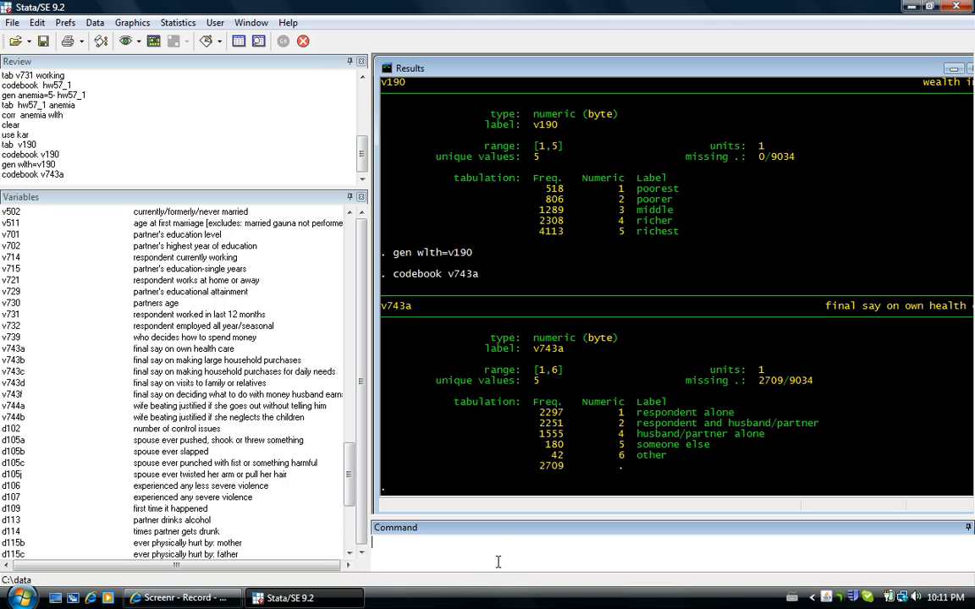
# Generate say_hlth=1 and recode it to 0 where v743a>3, changing 4486 values
pyautogui.write('gen')
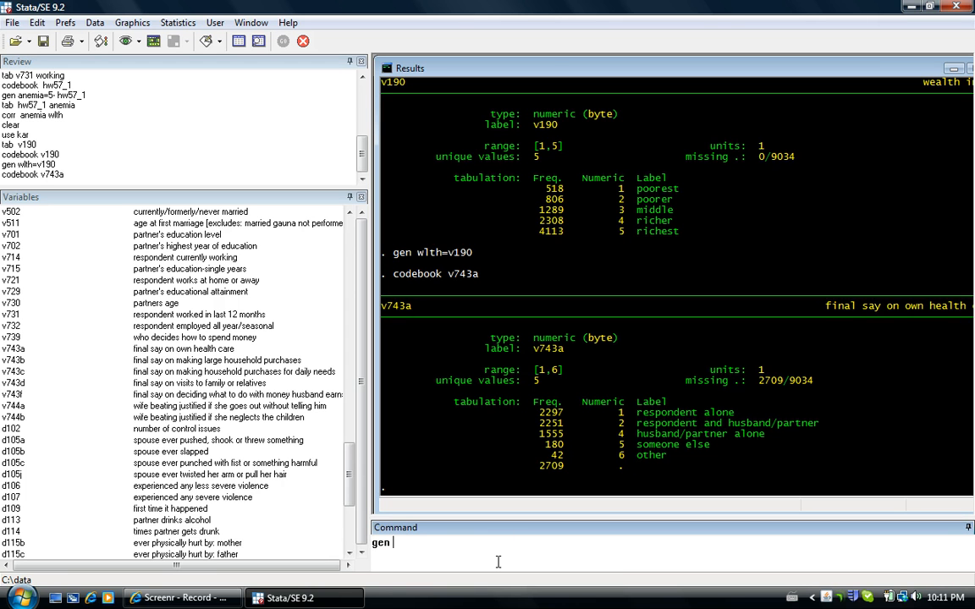
pyautogui.write('say_h')
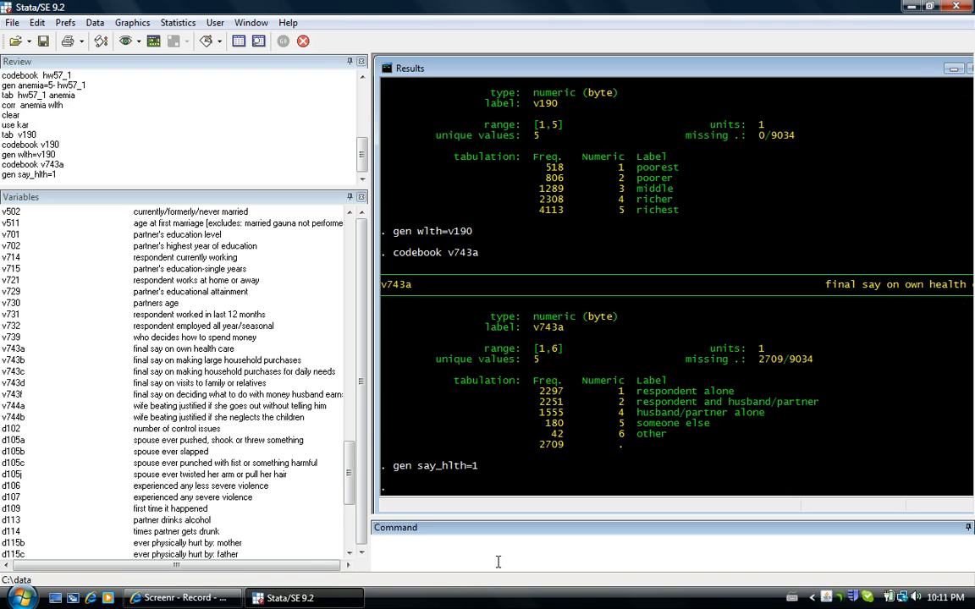
pyautogui.write('recode')
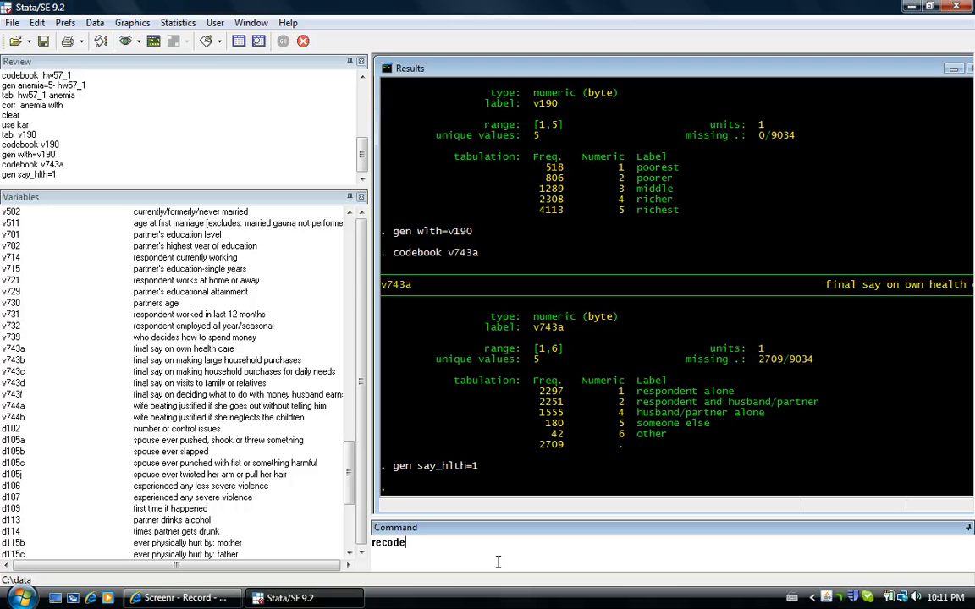
pyautogui.write('s')
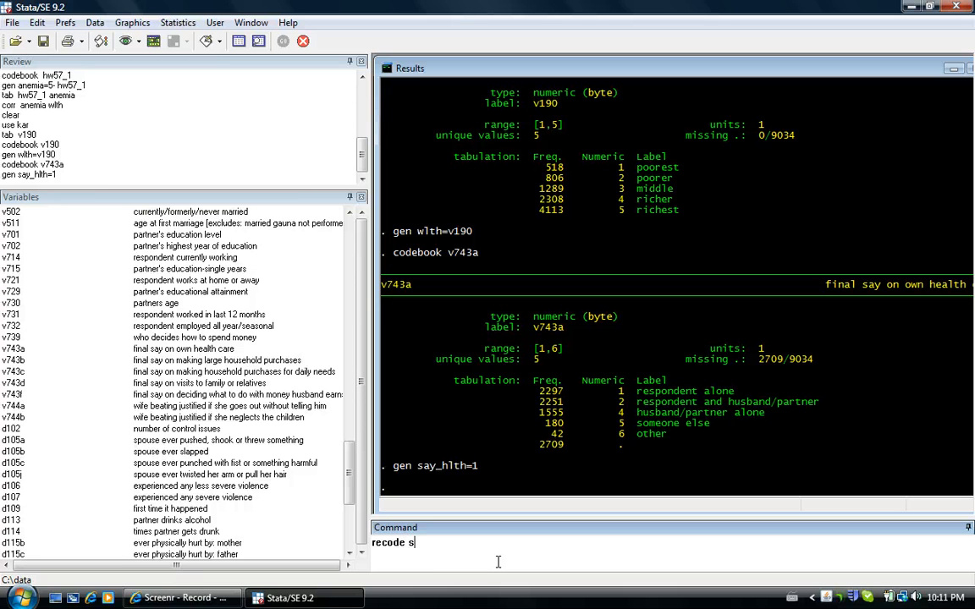
pyautogui.write('ay_hlth 1=')
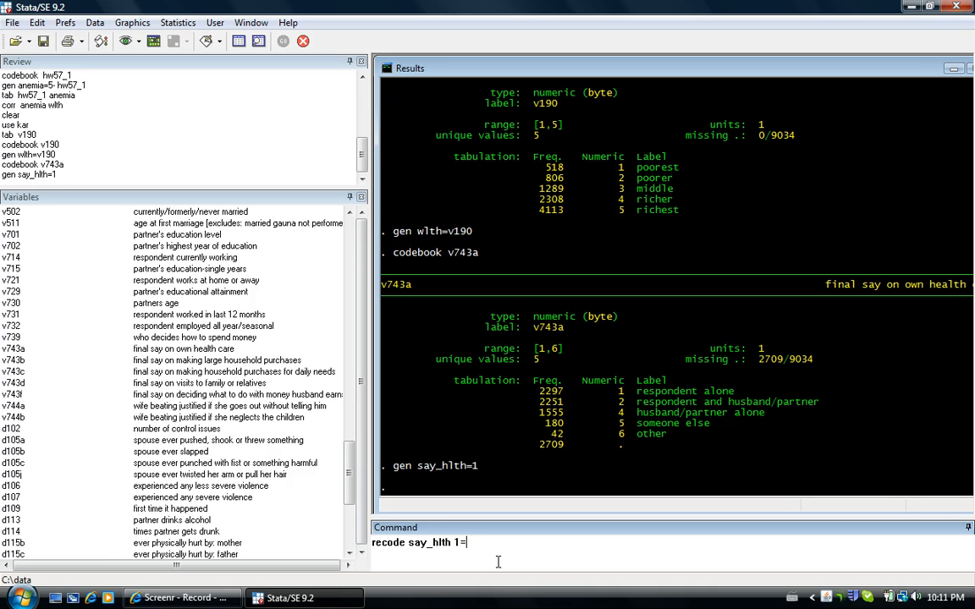
pyautogui.write('0 if')
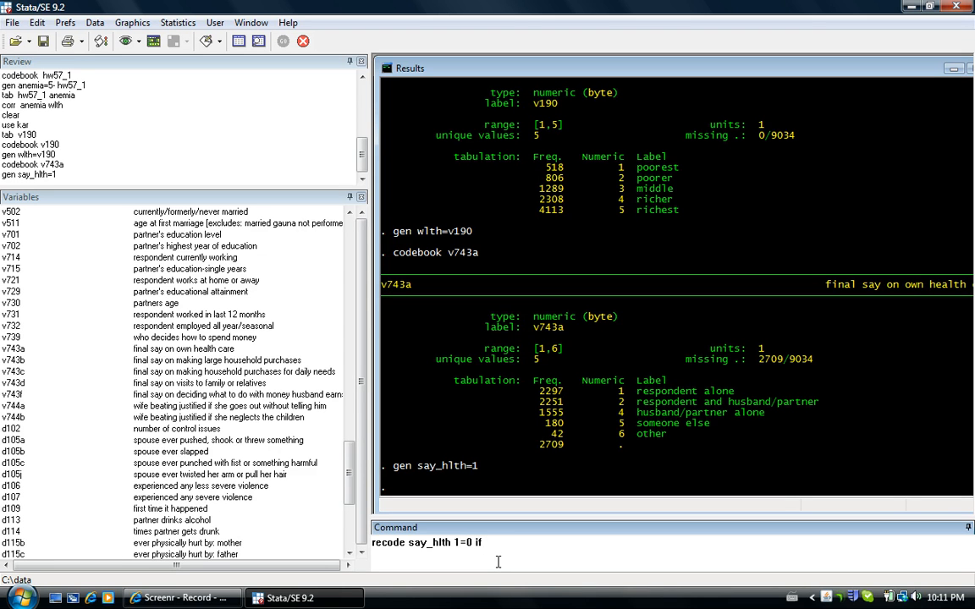
pyautogui.write('v743')
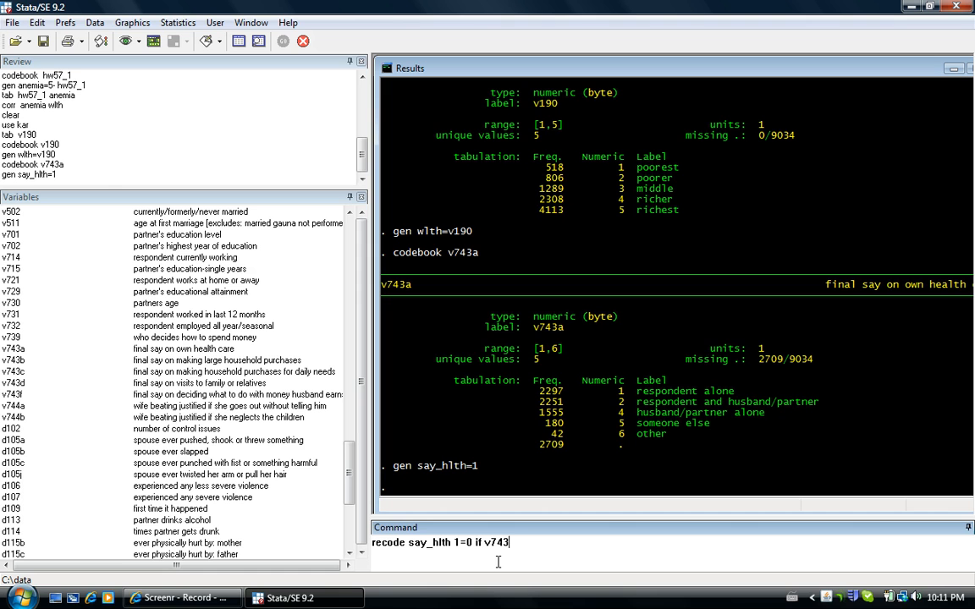
pyautogui.write('a>3')
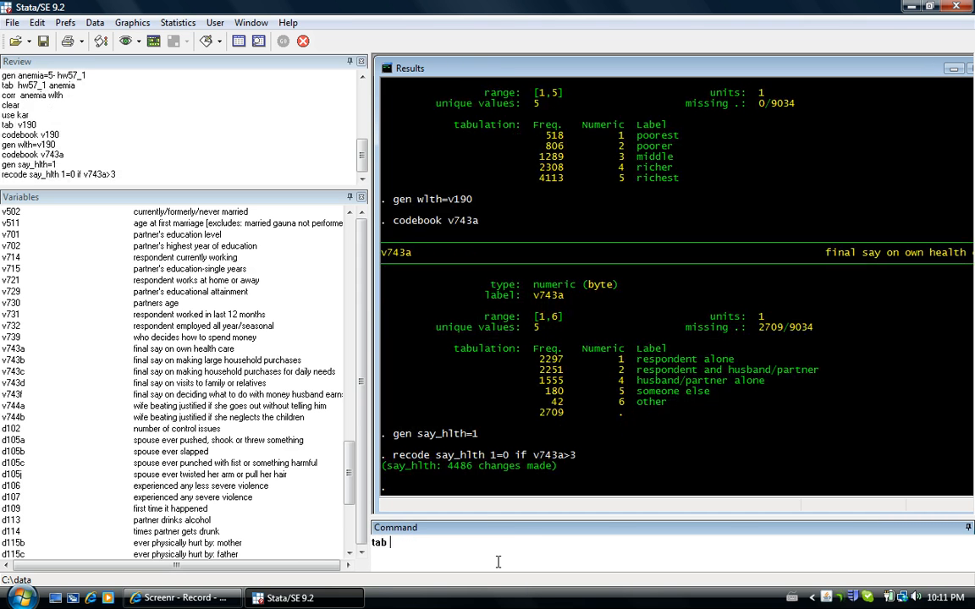
# Run tab v743a say_hlth to confirm categories 1–3 map to 1 and 4–6 to 0
pyautogui.write('v')
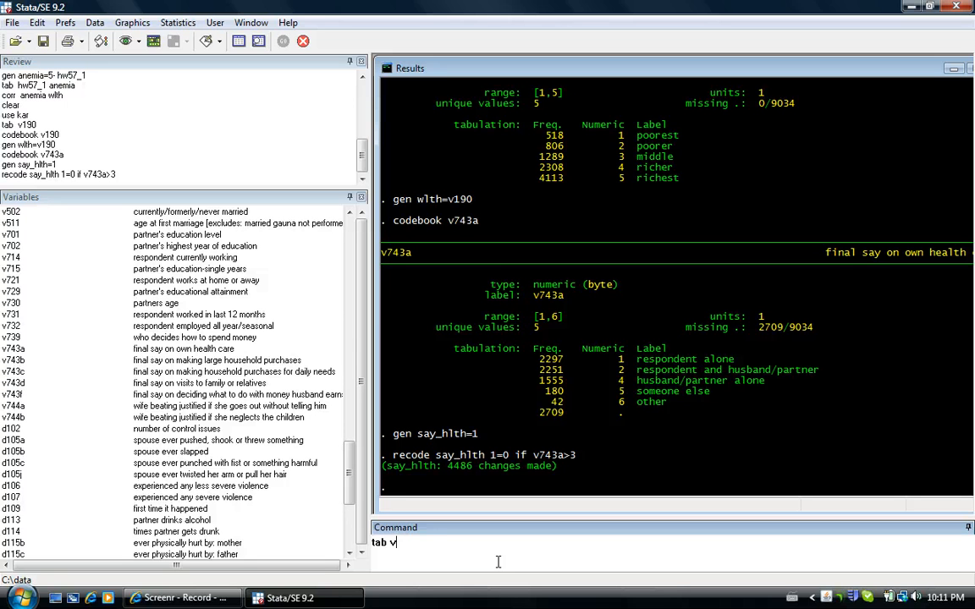
pyautogui.write('743a')
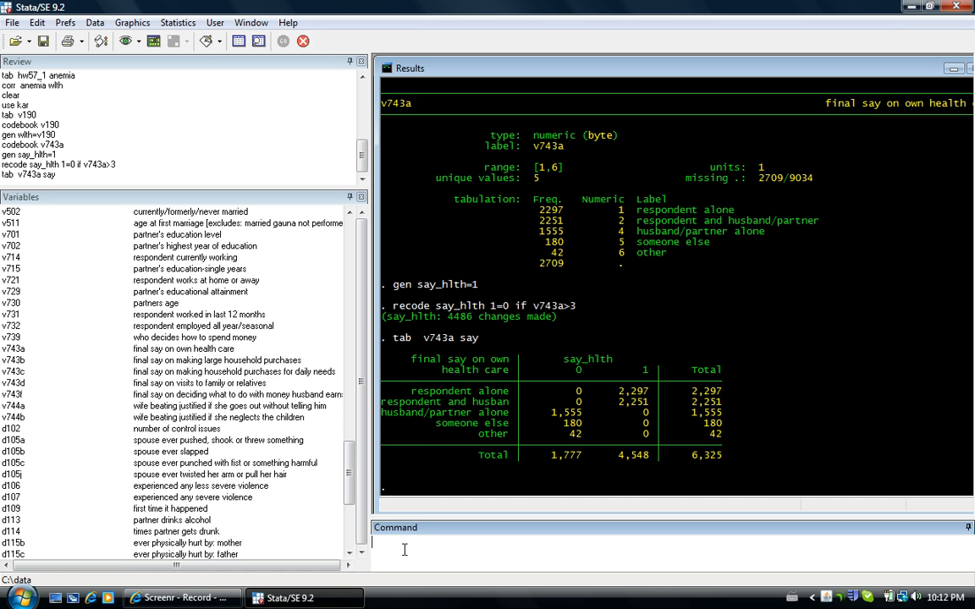
# Request a codebook for the respondent-currently-working variable picked from the Variables window
pyautogui.scroll(-3)
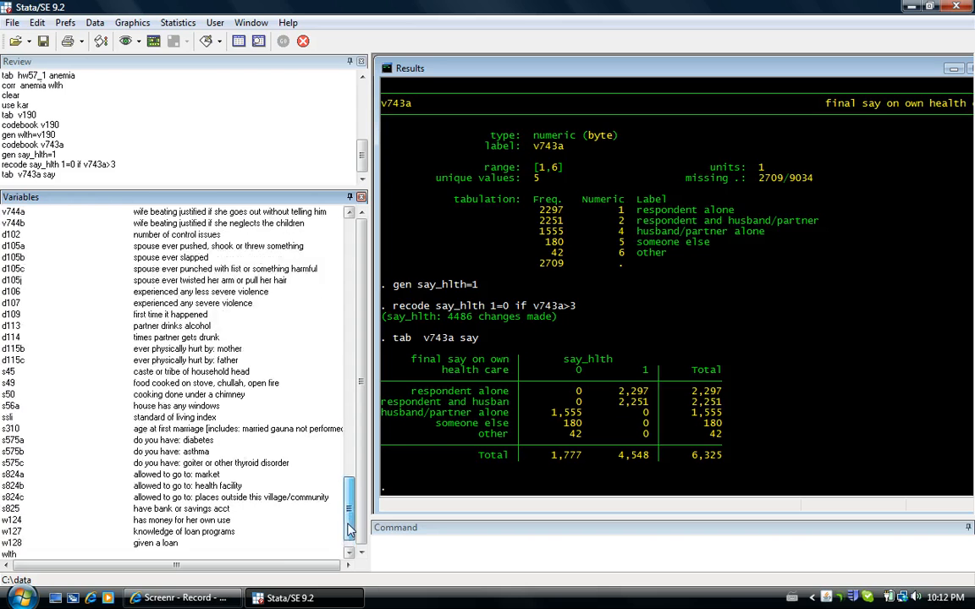
pyautogui.scroll(-3)
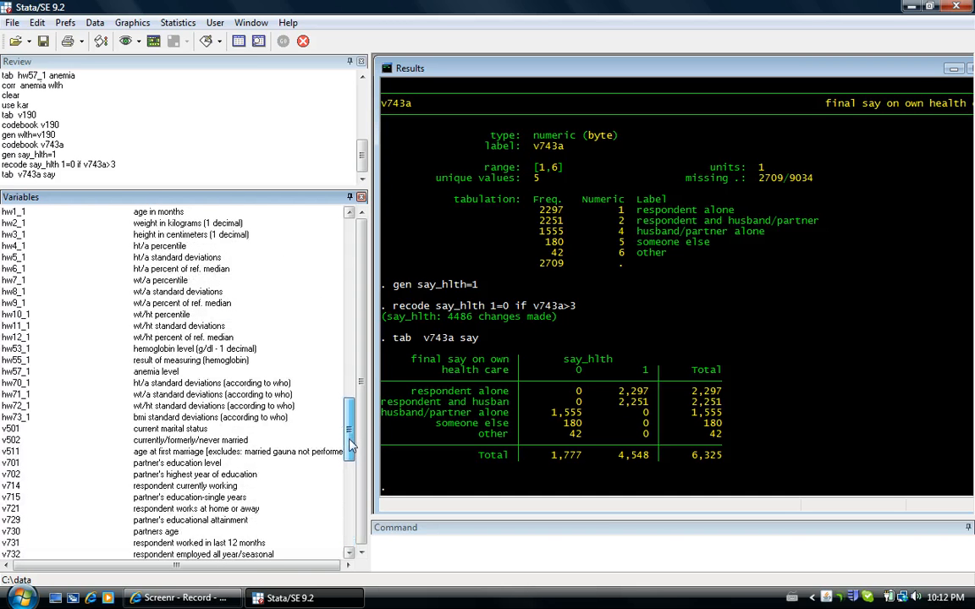
pyautogui.scroll(-3)
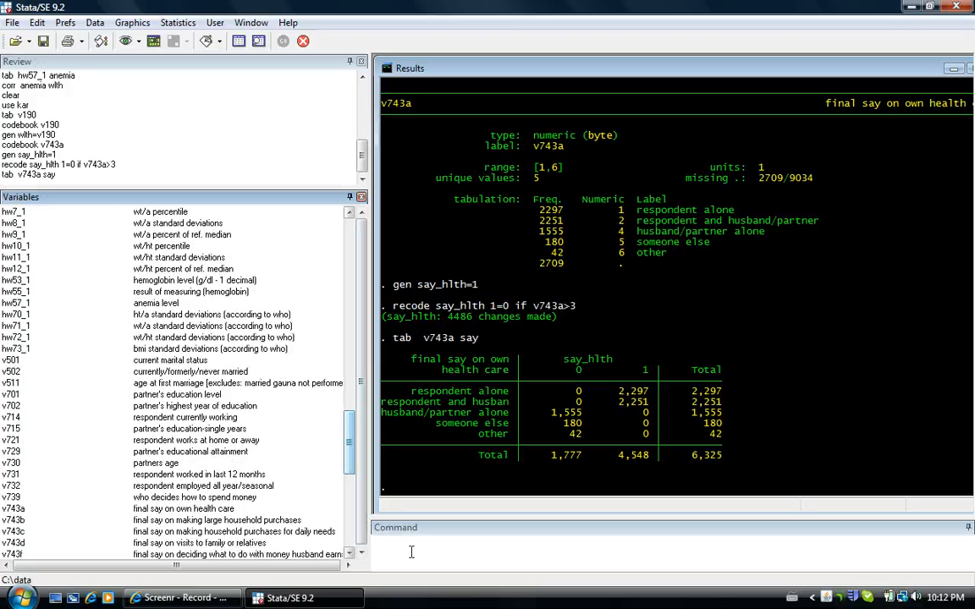
pyautogui.write('codebook')
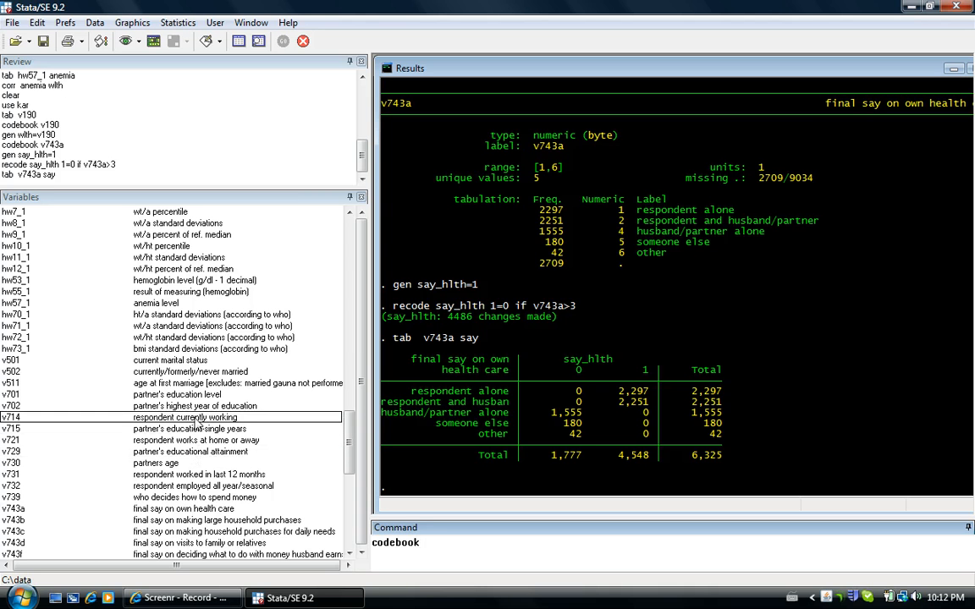
pyautogui.click(195, 474)
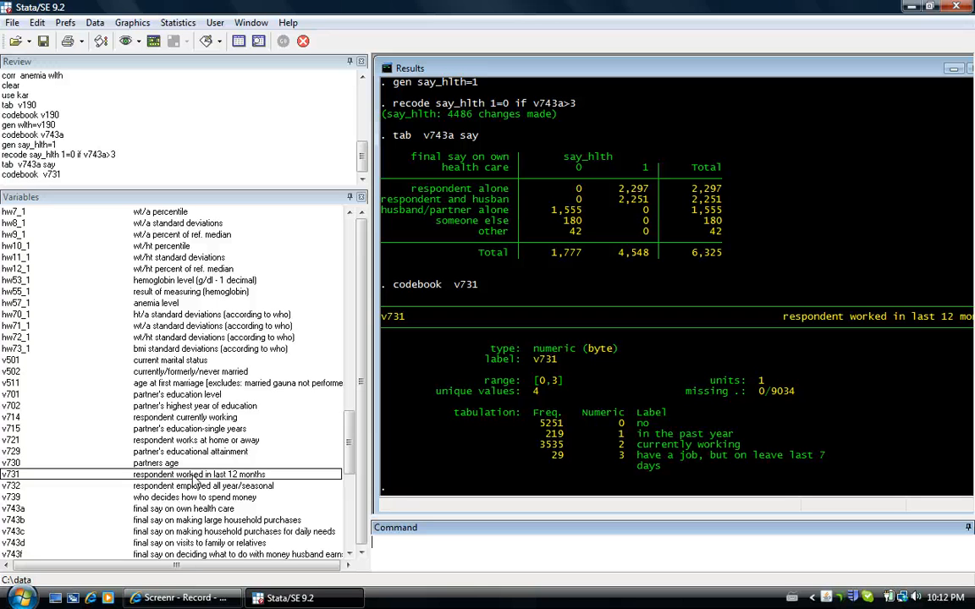
# Generate working=1, recode it to 0 where v731==0, and run tab v731 working
pyautogui.write('gen working')
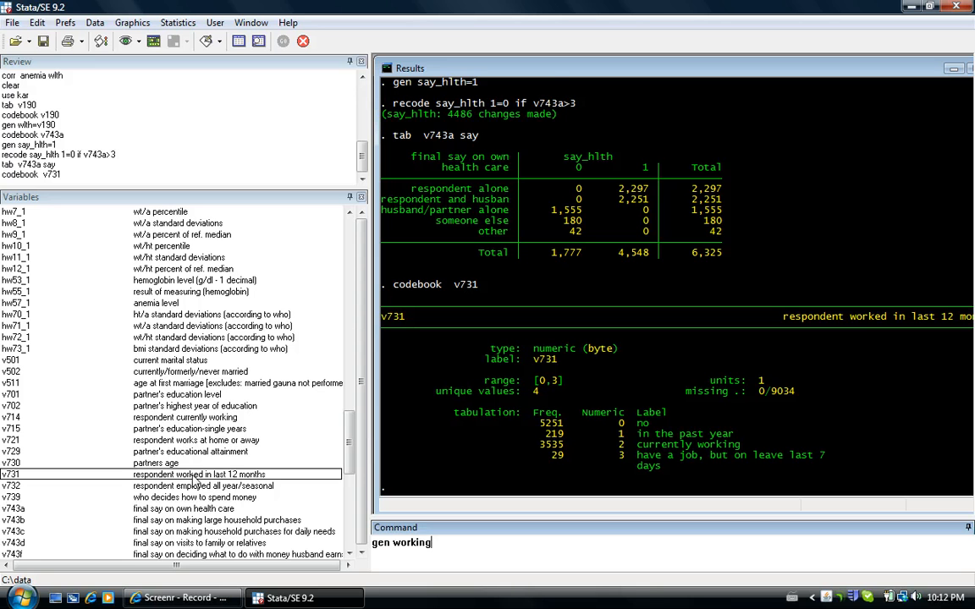
pyautogui.write('=1')
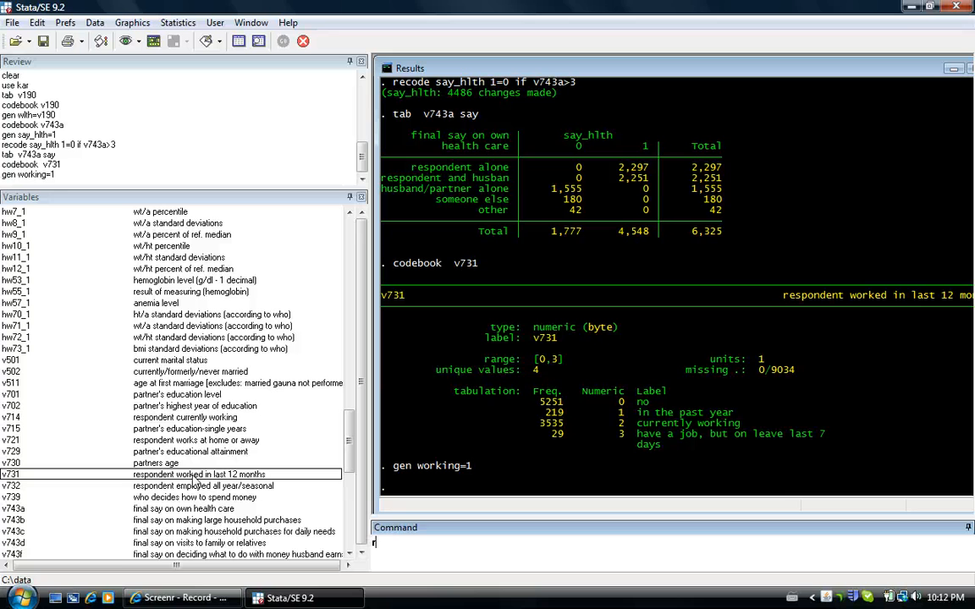
pyautogui.write('recode working 1=0')
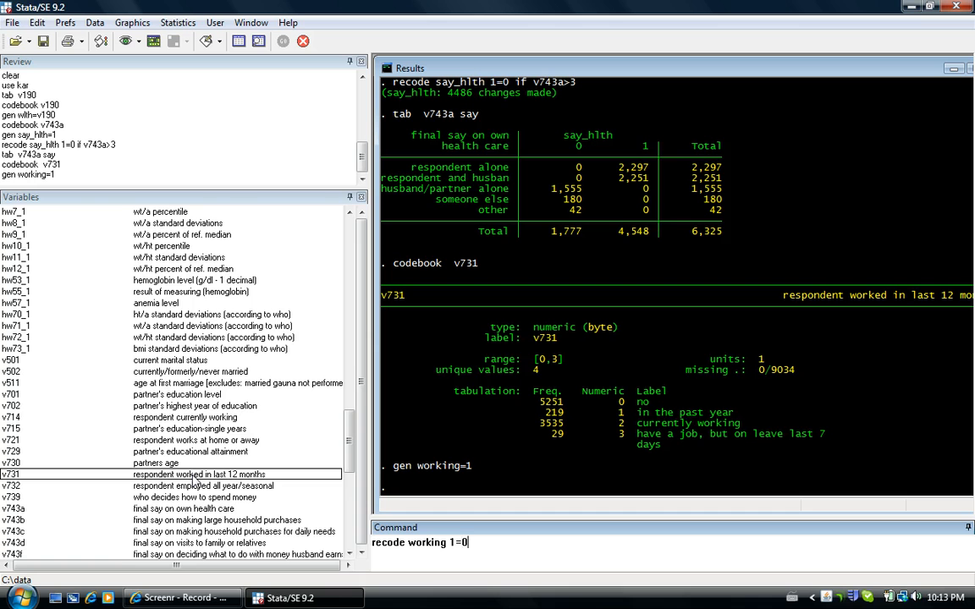
pyautogui.write('if v731 v731')
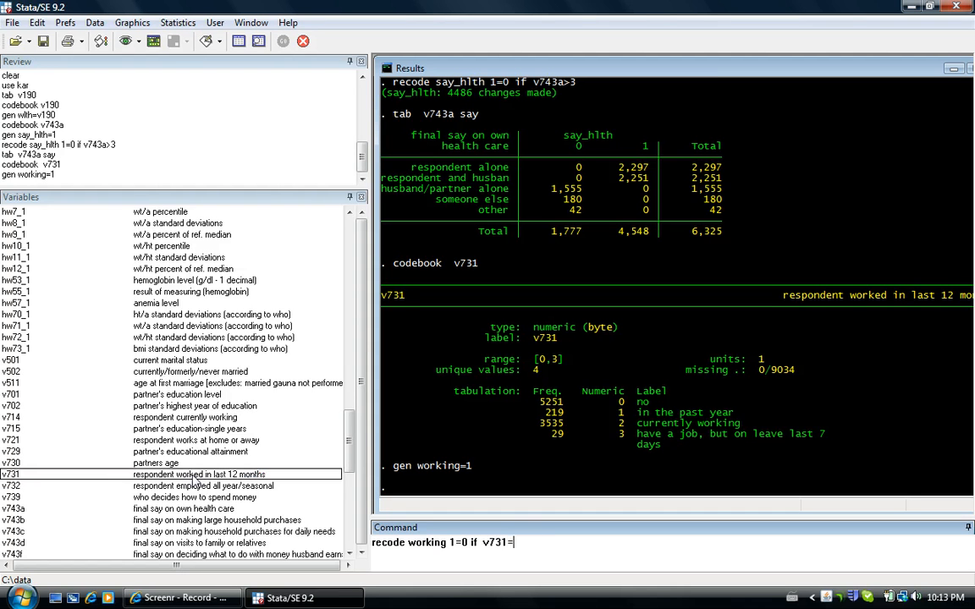
pyautogui.write('=0')
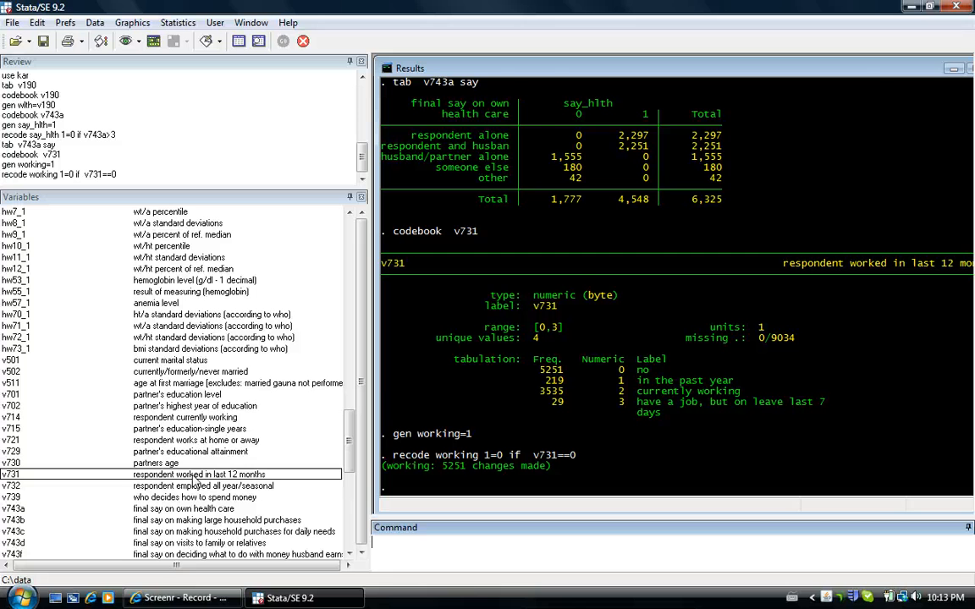
pyautogui.write('tab')
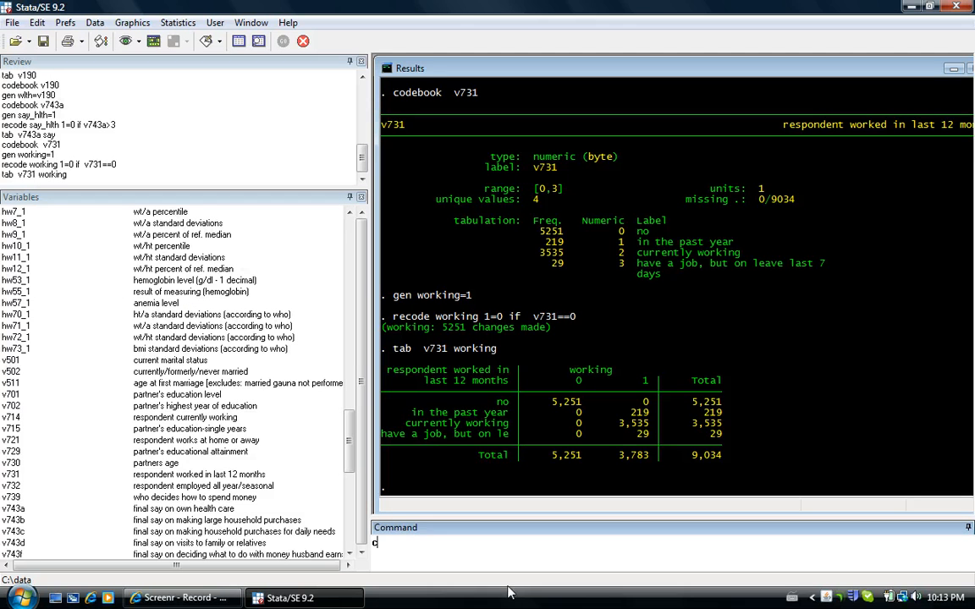
# Run codebook hw57_1 to list the four anemia-level categories and 7540 missing values
pyautogui.write('odebook')
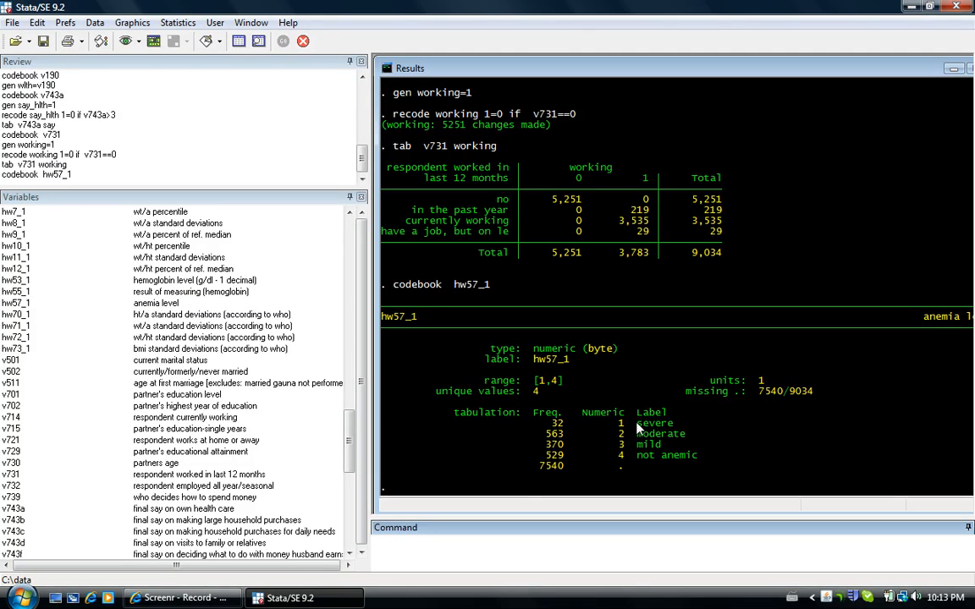
pyautogui.moveTo(652, 455)
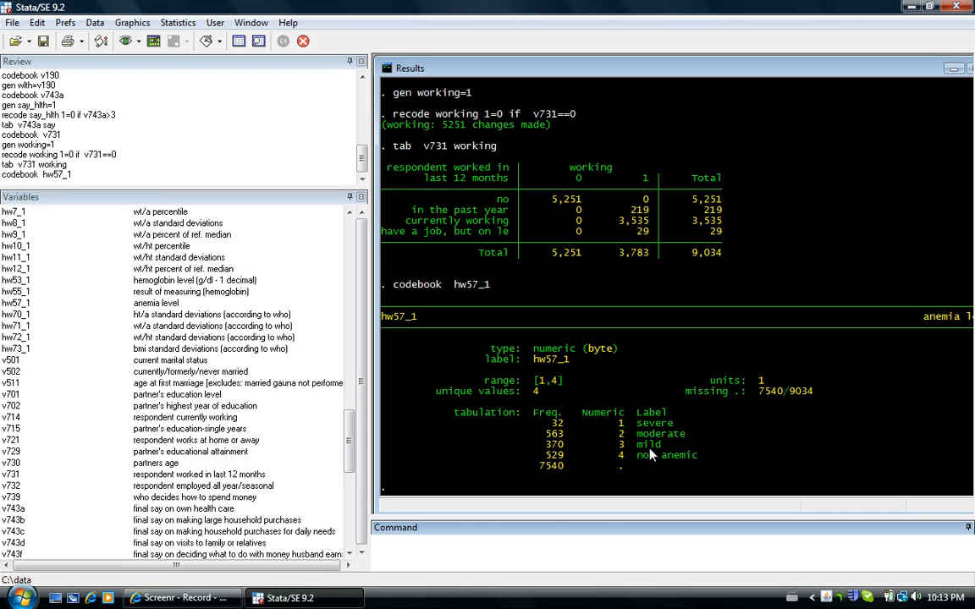
pyautogui.moveTo(650, 425)
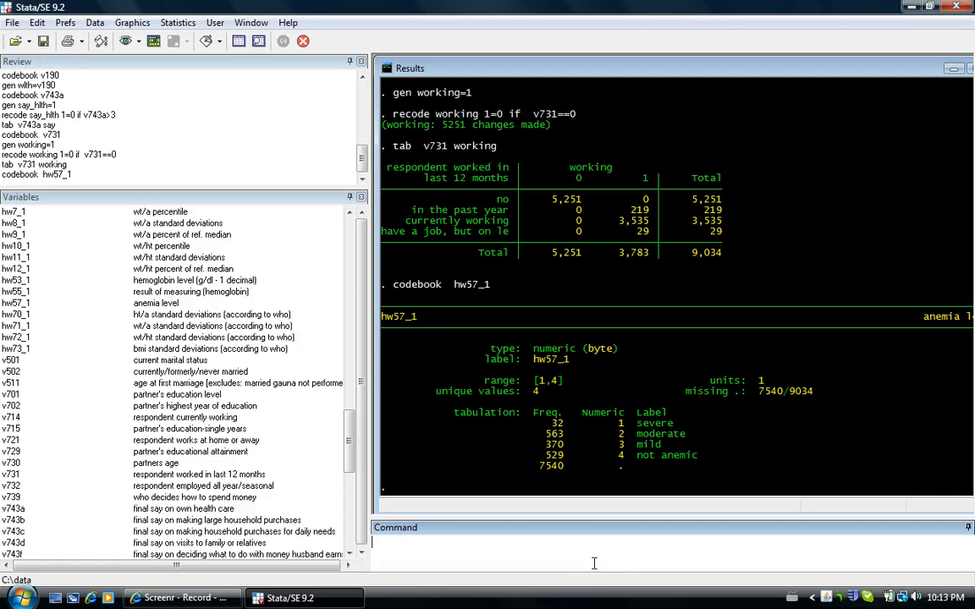
pyautogui.moveTo(592, 562)
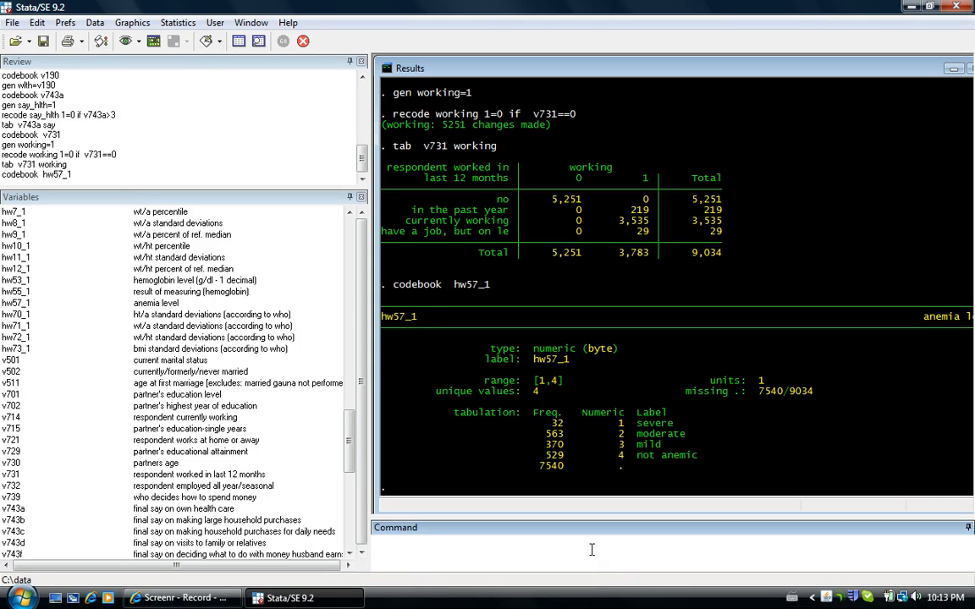
# Generate anemia=4-hw57_1 and run tab hw57_1 anemia to check the reversal
pyautogui.write('g')
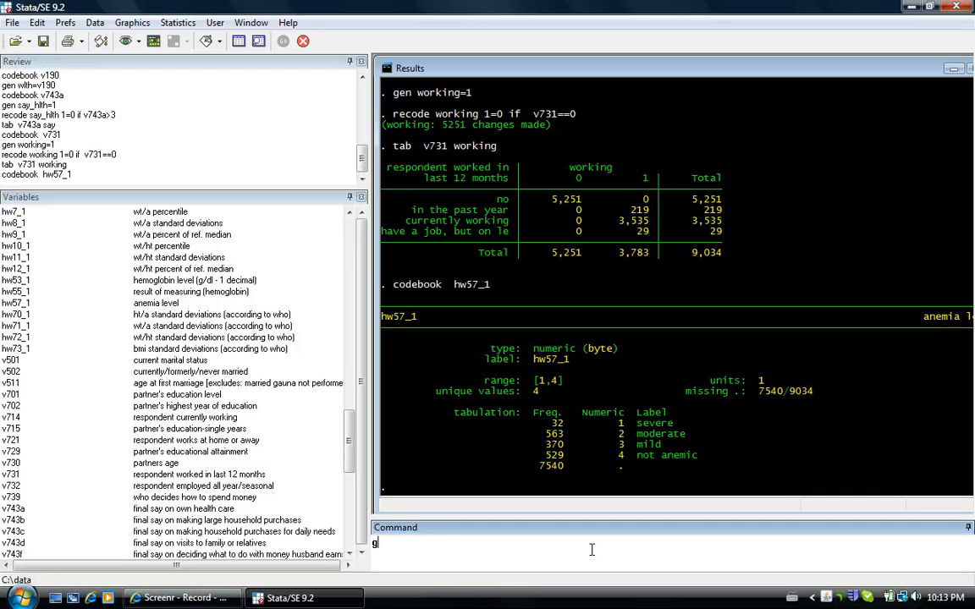
pyautogui.write('en anemia')
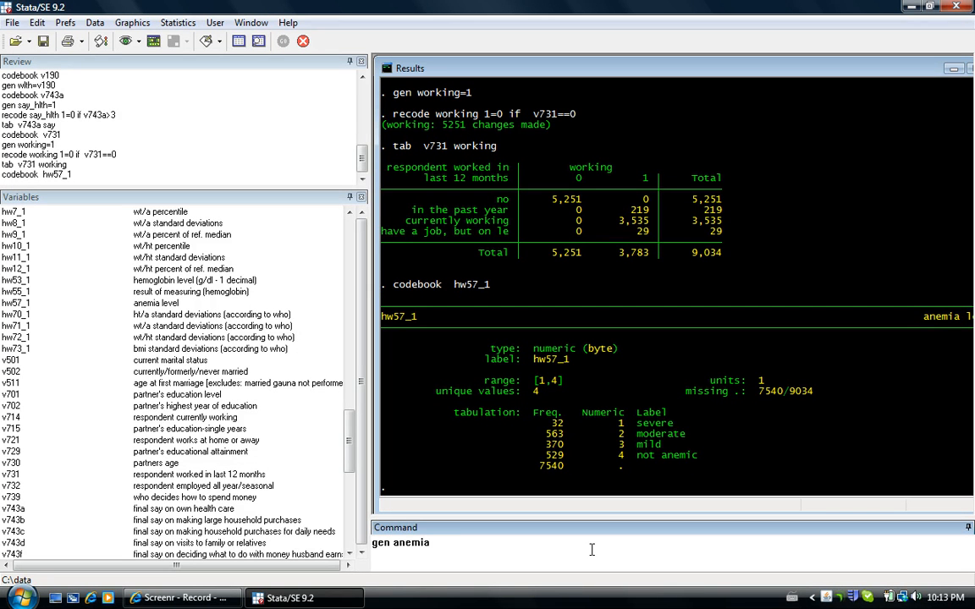
pyautogui.write('=4')
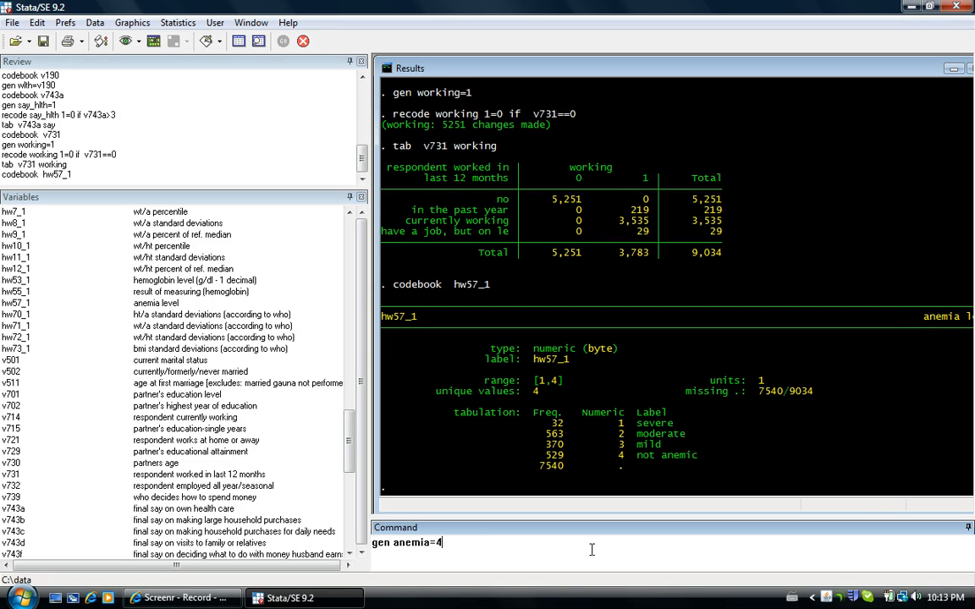
pyautogui.write('-')
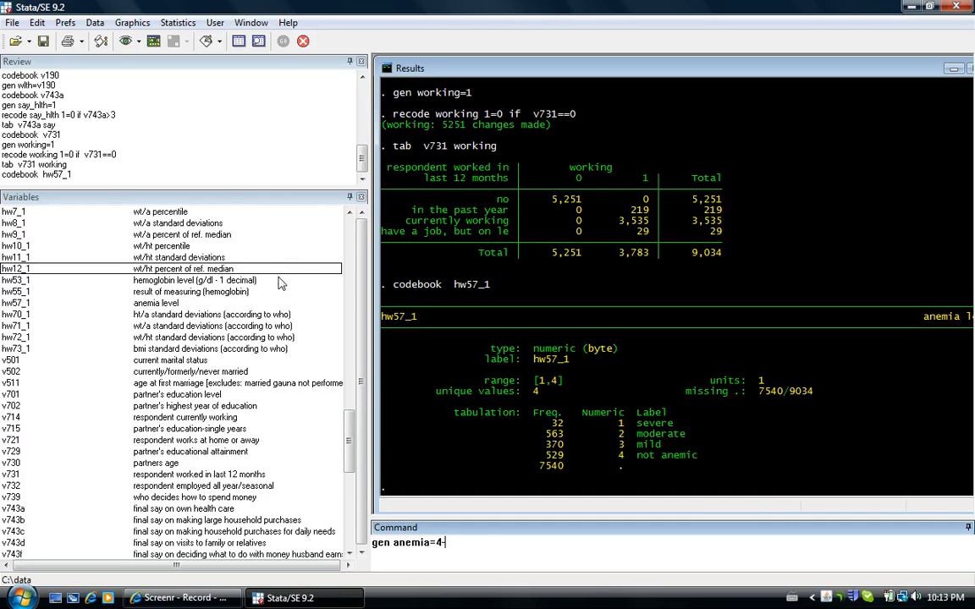
pyautogui.press('Return')
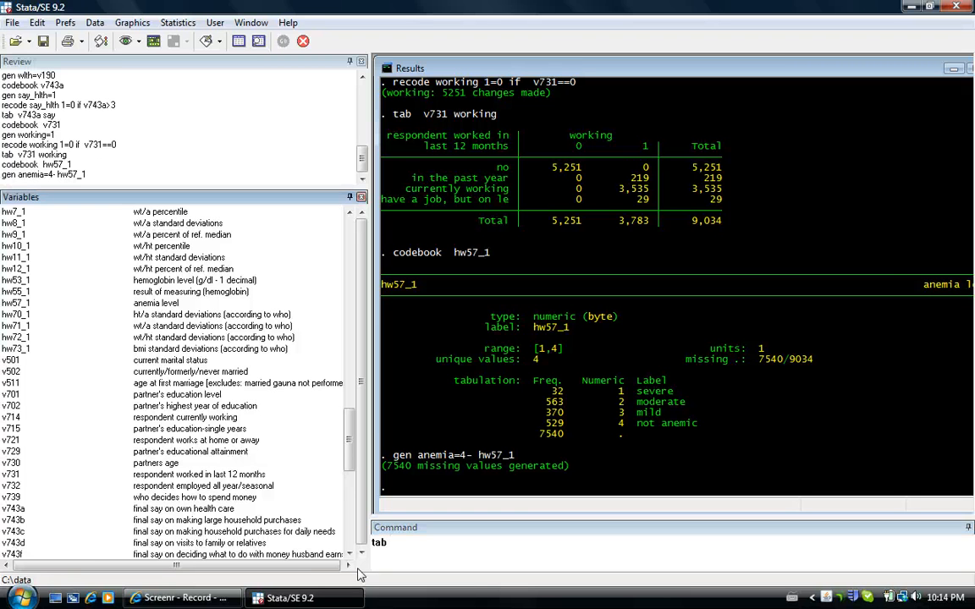
pyautogui.click(26, 303)
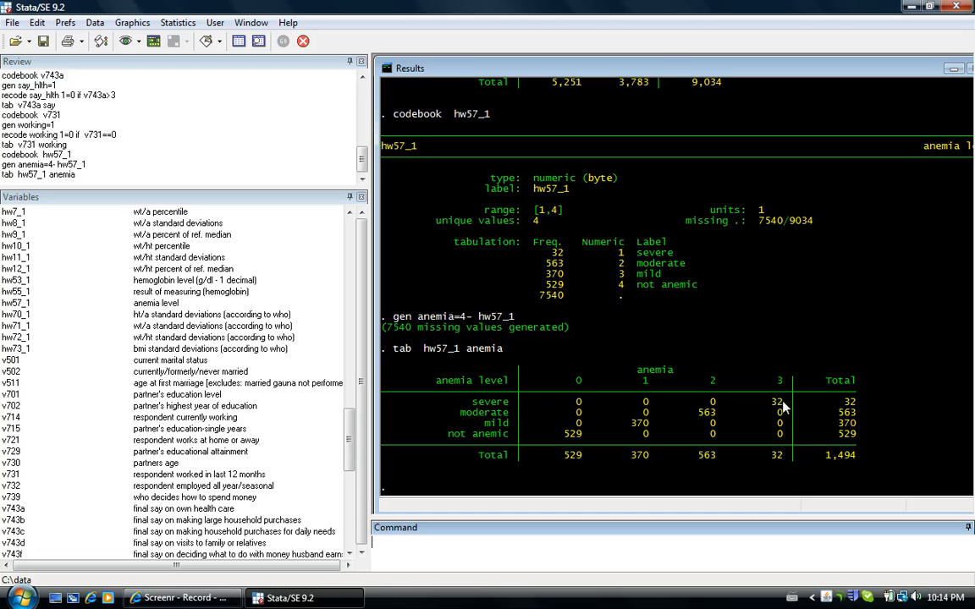
pyautogui.moveTo(596, 447)
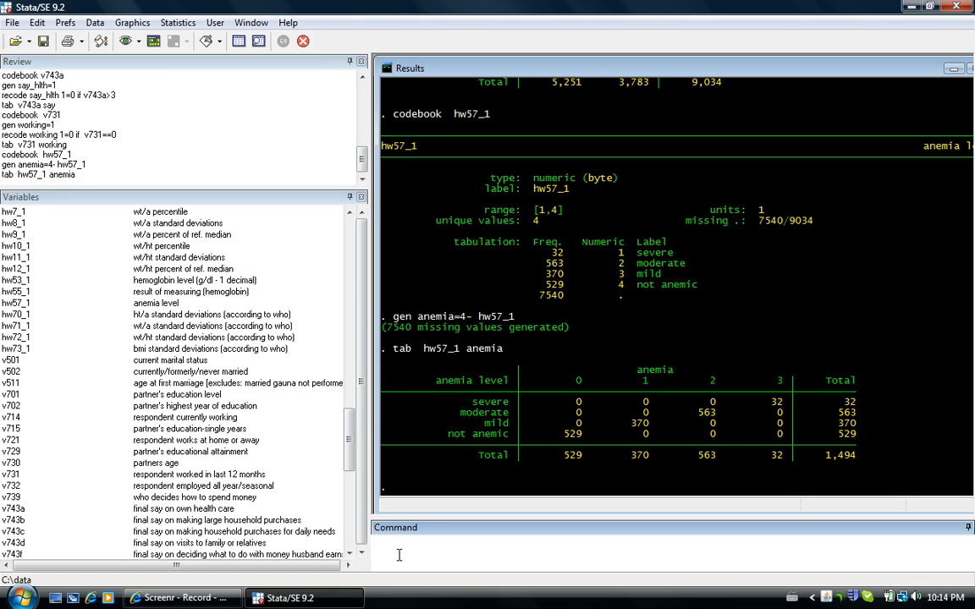
# Run corr anemia wlth, giving -0.1911 over 1494 observations
pyautogui.write('corr')
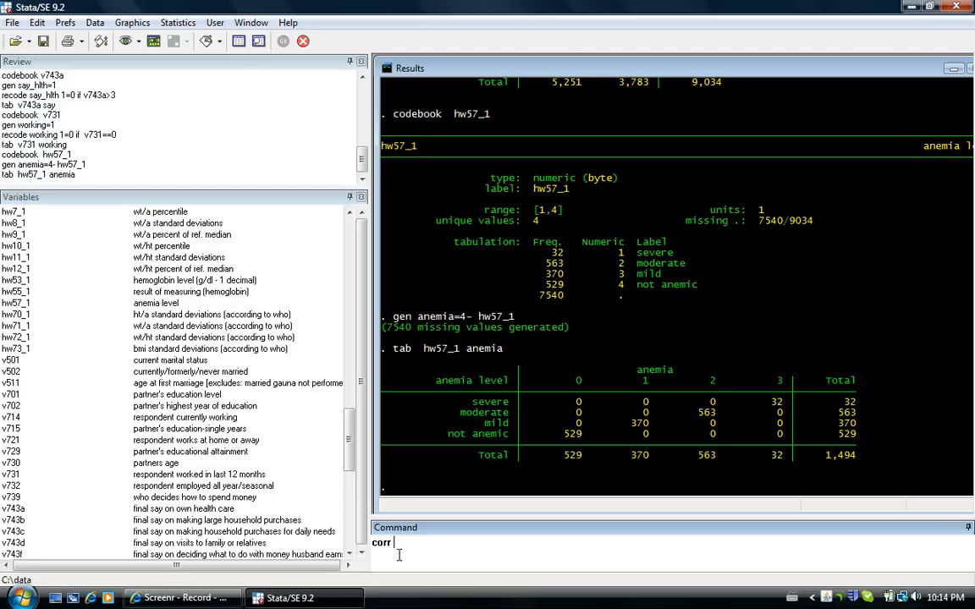
pyautogui.write('anemia')
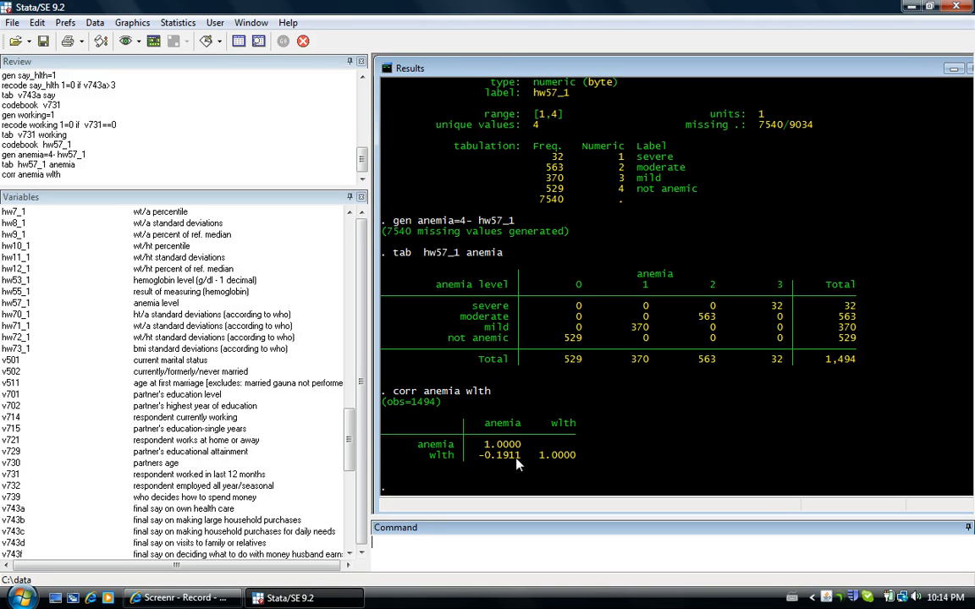
pyautogui.moveTo(467, 406)
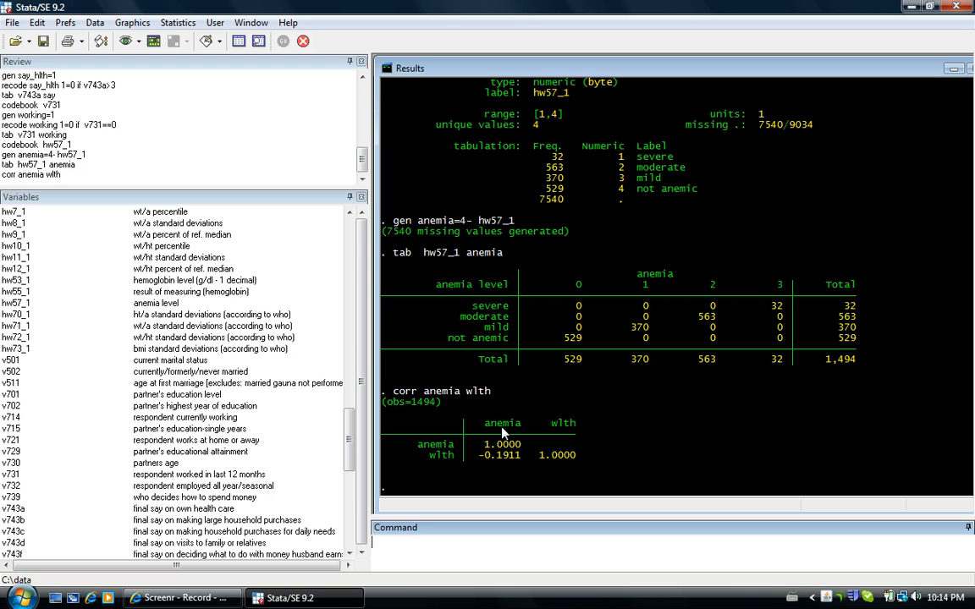
pyautogui.moveTo(503, 471)
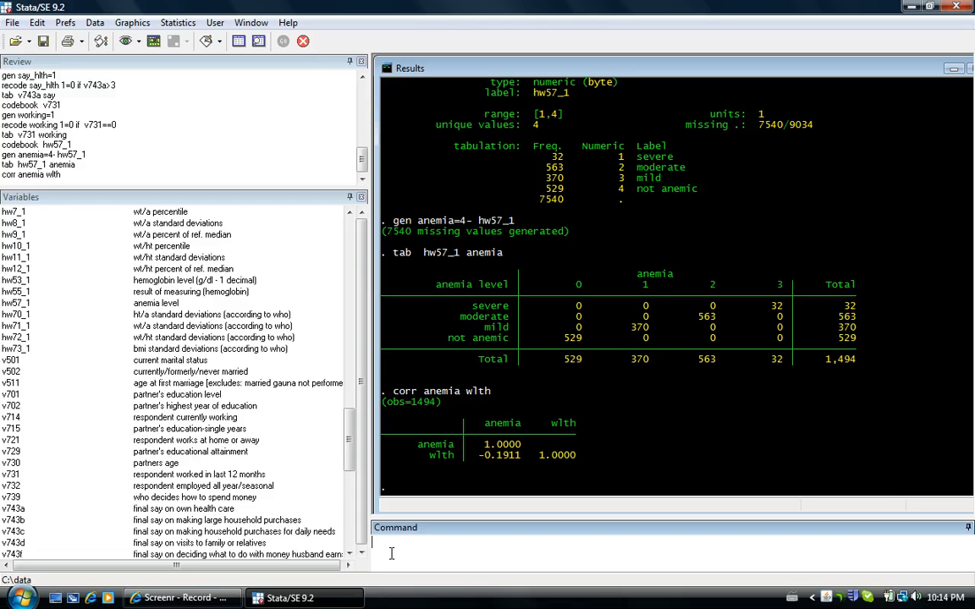
# Run pwcorr anemia wlth, star(.05), flagging -0.1911 as significant
pyautogui.write('p')
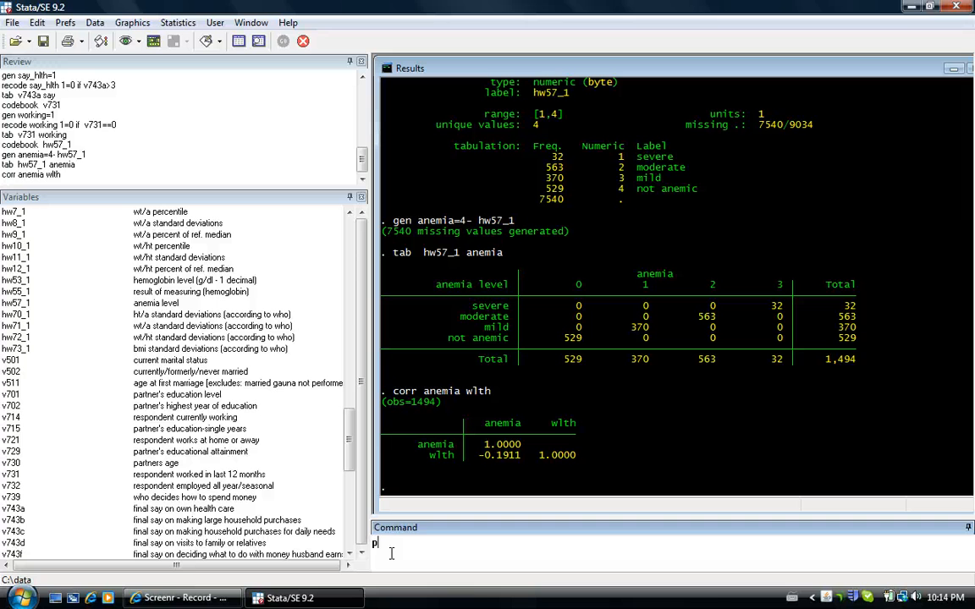
pyautogui.write('corr anemia wlth,')
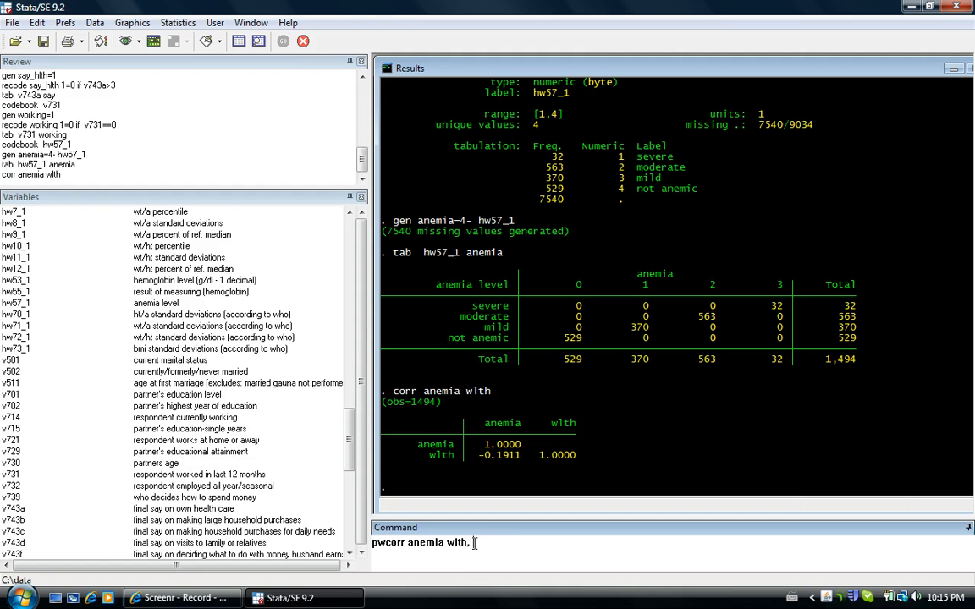
pyautogui.write('star')
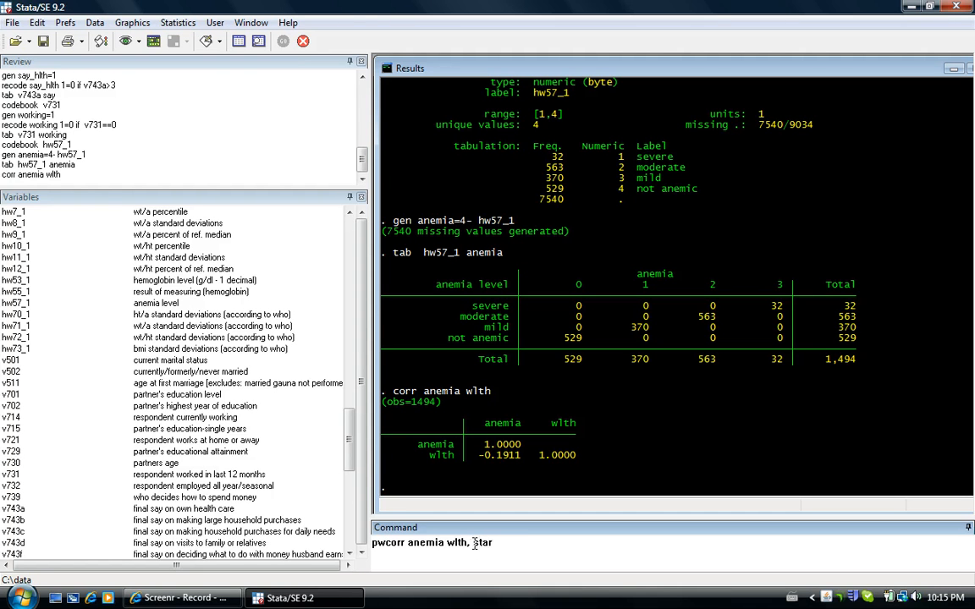
pyautogui.write('(.0')
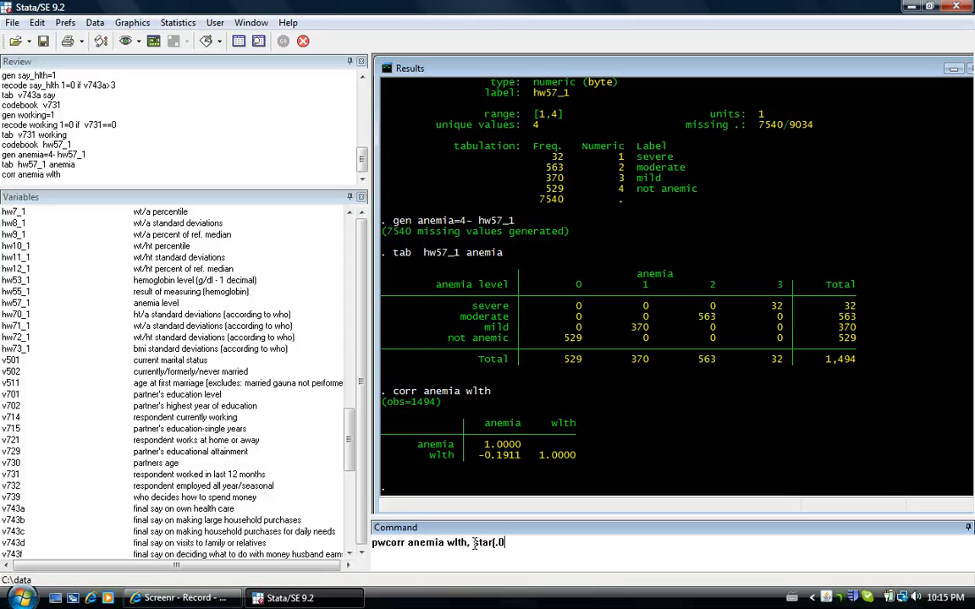
pyautogui.press('Return')
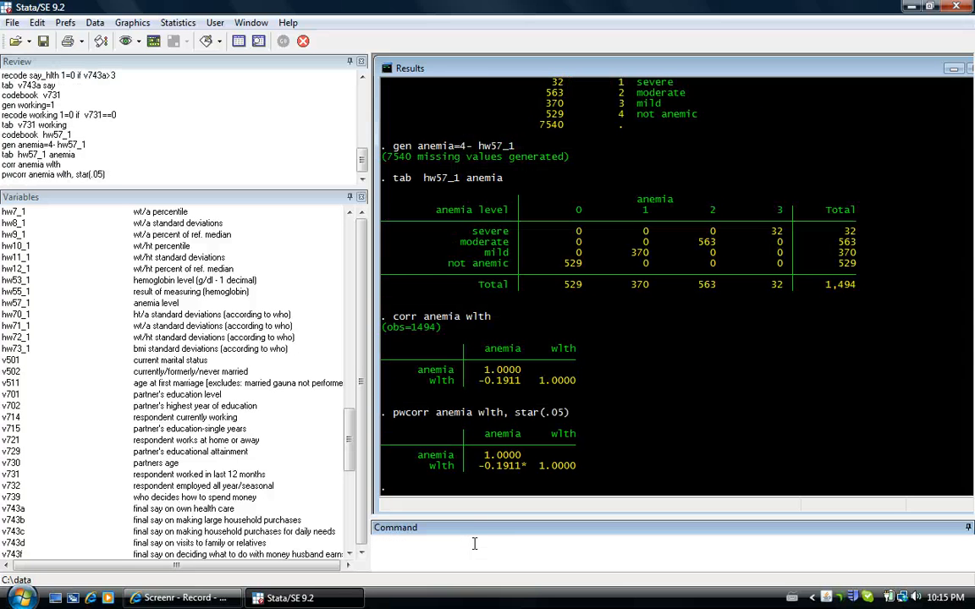